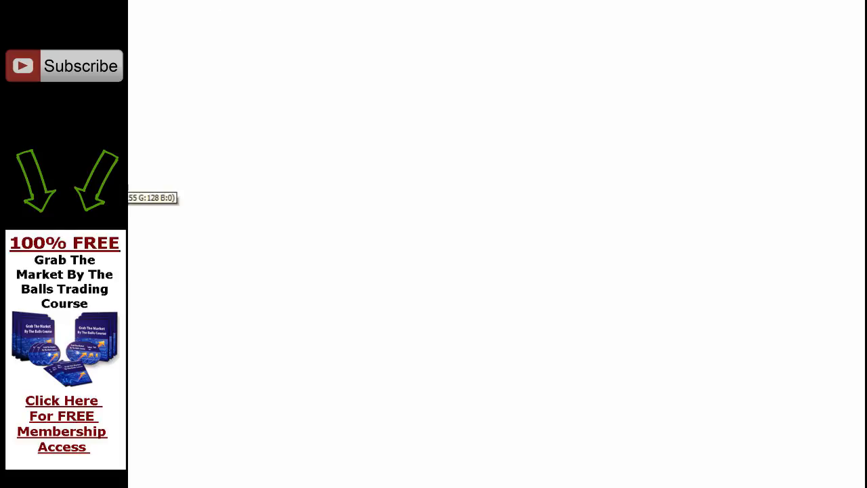
- Freehand draw the orange letters 'M-M' across the top of the canvas
drag(278, 75, 512, 64)
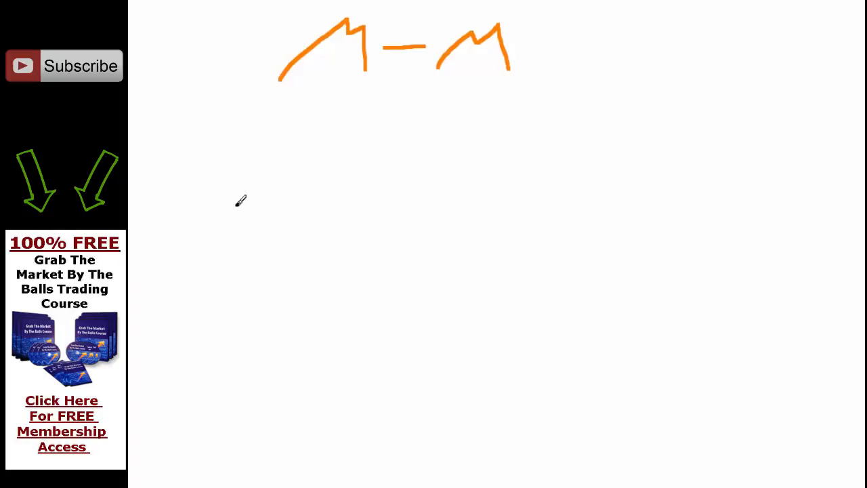
- Handwrite '$10,000' in black beneath the orange heading
drag(192, 130, 183, 170)
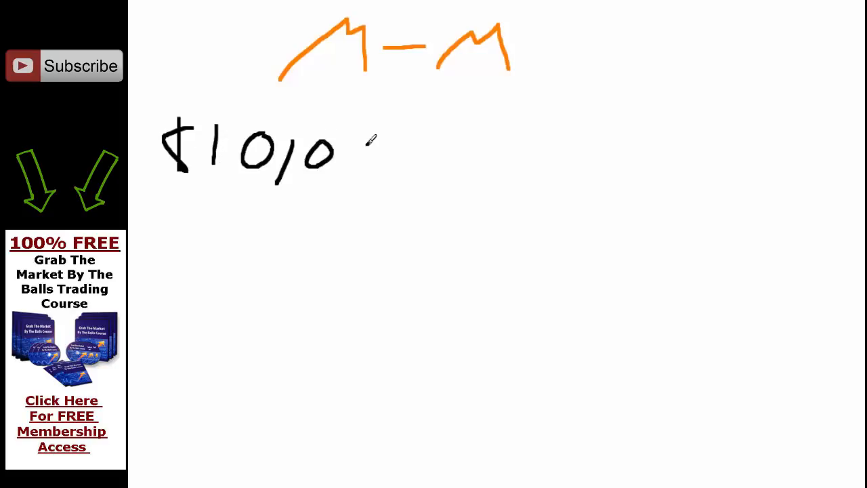
drag(352, 142, 433, 156)
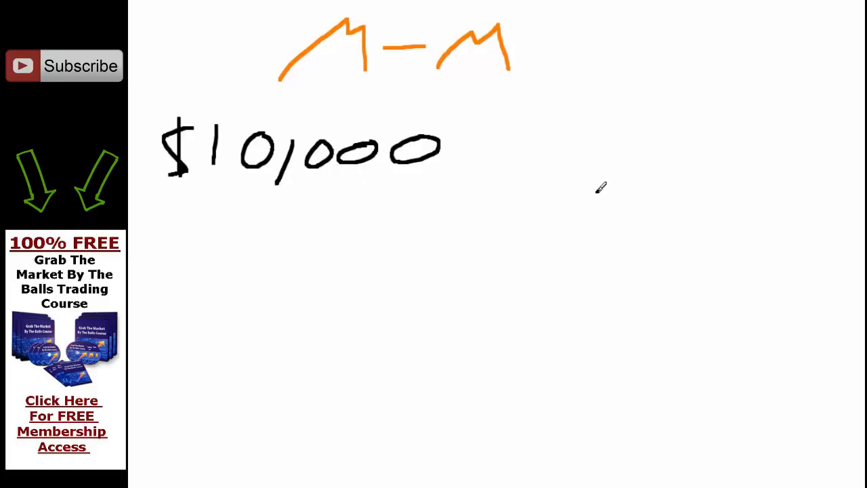